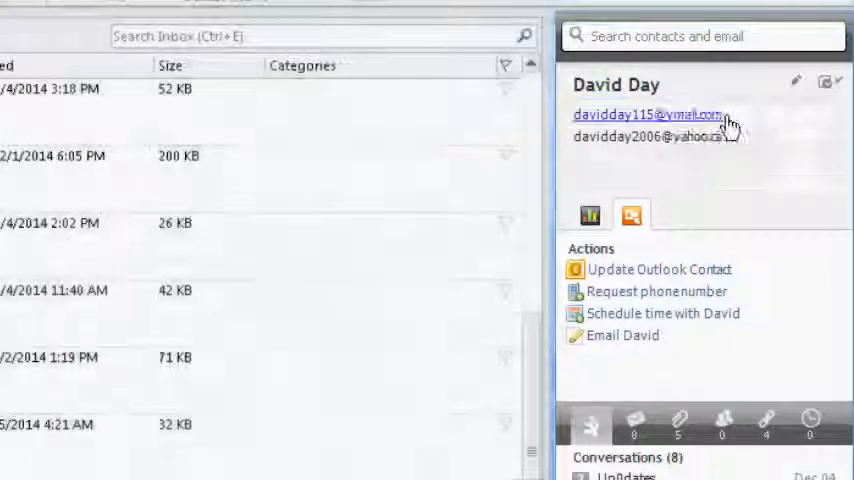
# - Use Xobni's 'Schedule time with David' action to draft an availability email for December 5–11
pyautogui.scroll(-3)
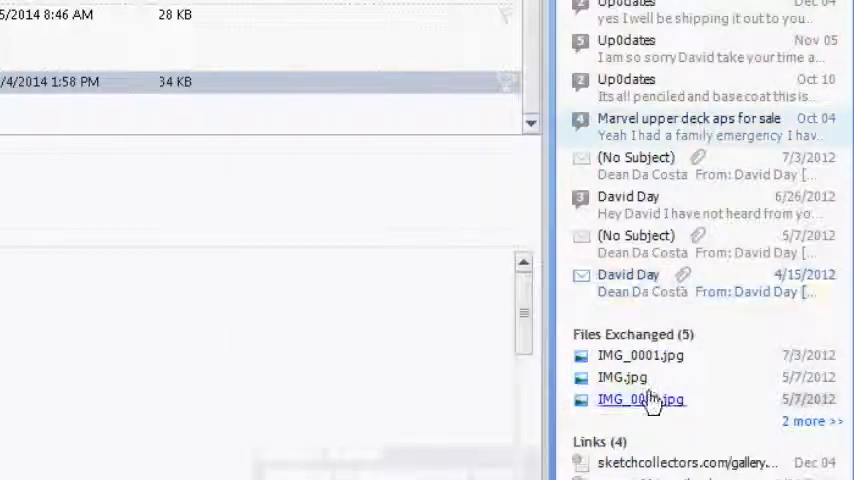
pyautogui.scroll(-3)
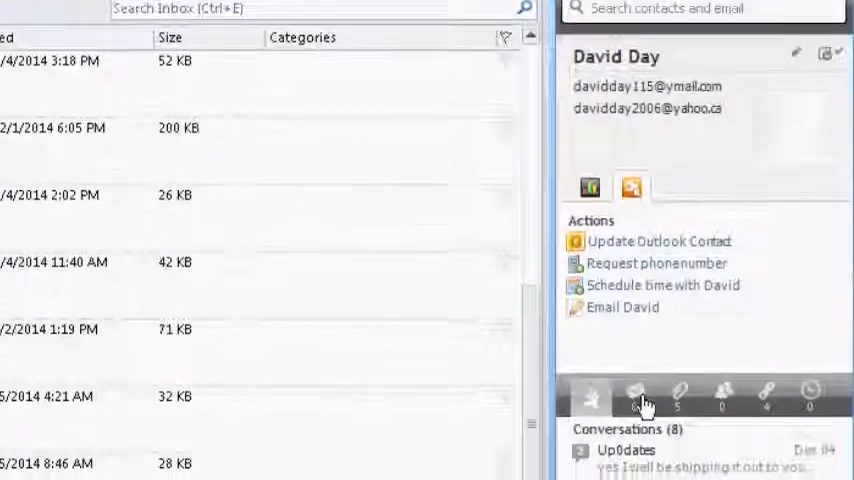
pyautogui.scroll(-3)
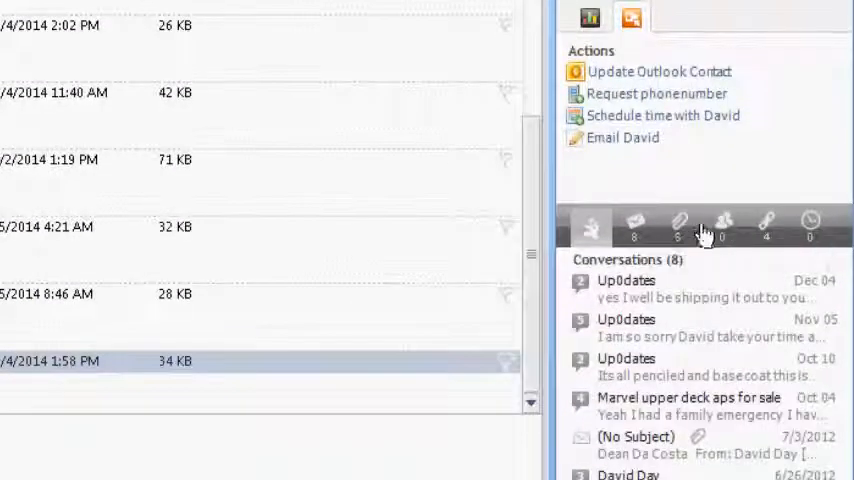
pyautogui.moveTo(722, 225)
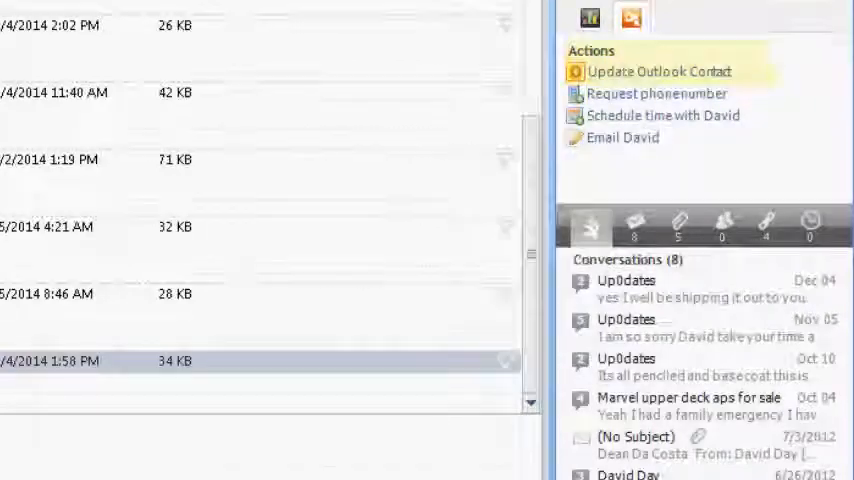
pyautogui.click(658, 71)
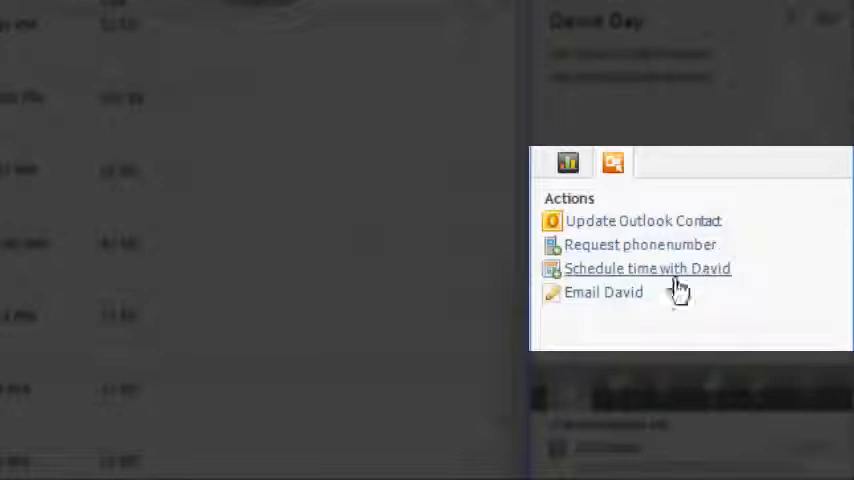
pyautogui.moveTo(668, 277)
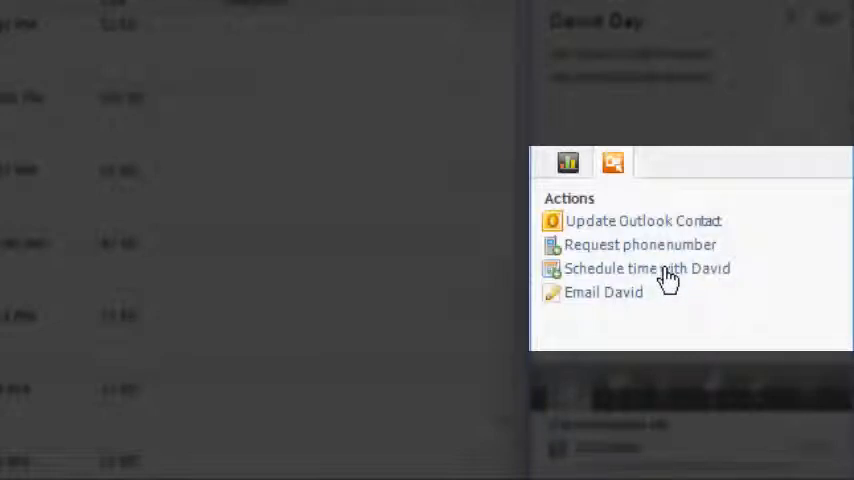
pyautogui.click(646, 268)
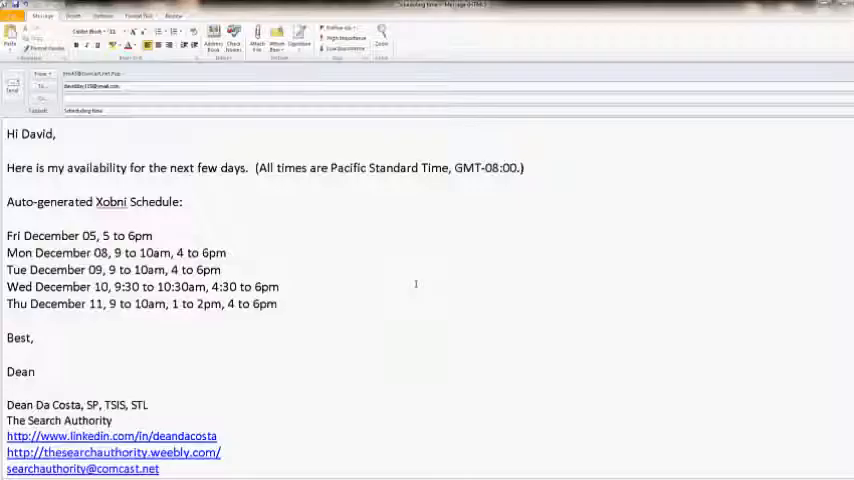